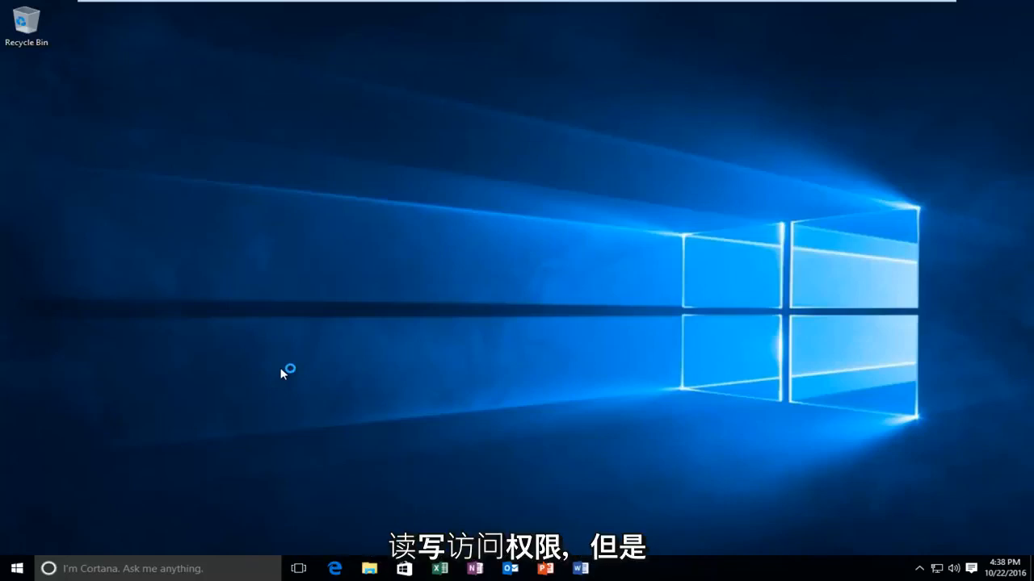
pyautogui.moveTo(282, 373)
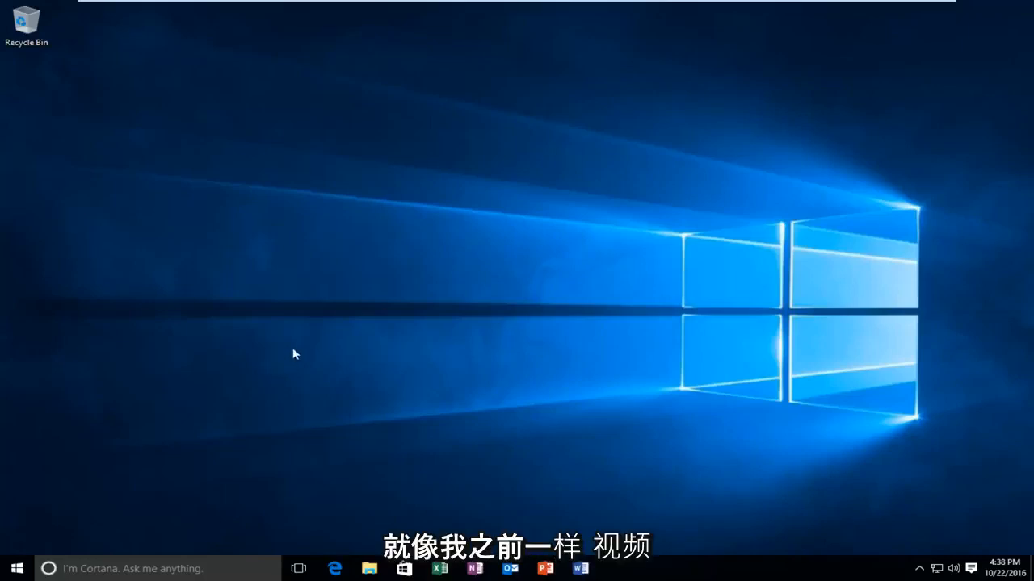
pyautogui.moveTo(242, 345)
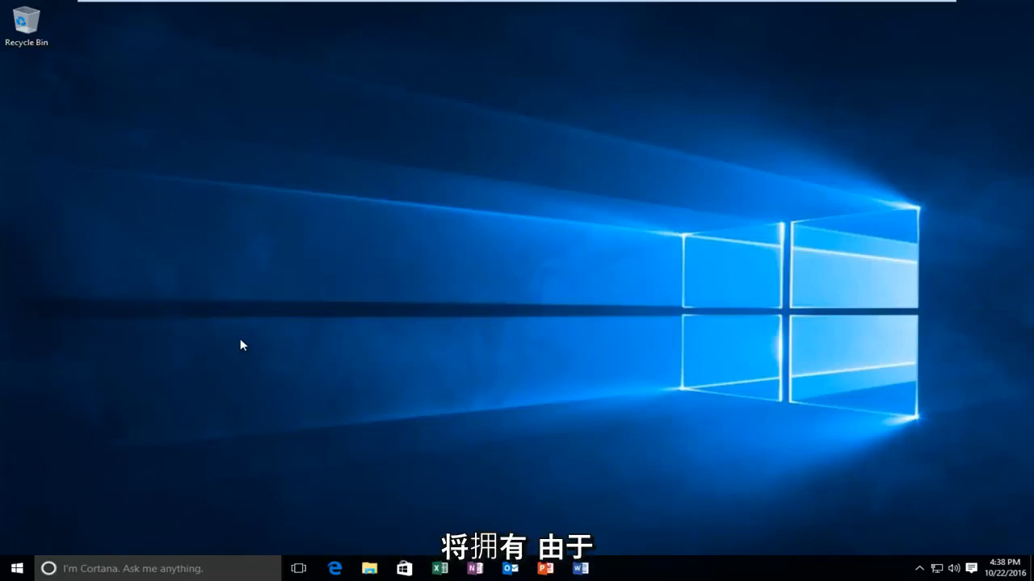
pyautogui.moveTo(271, 350)
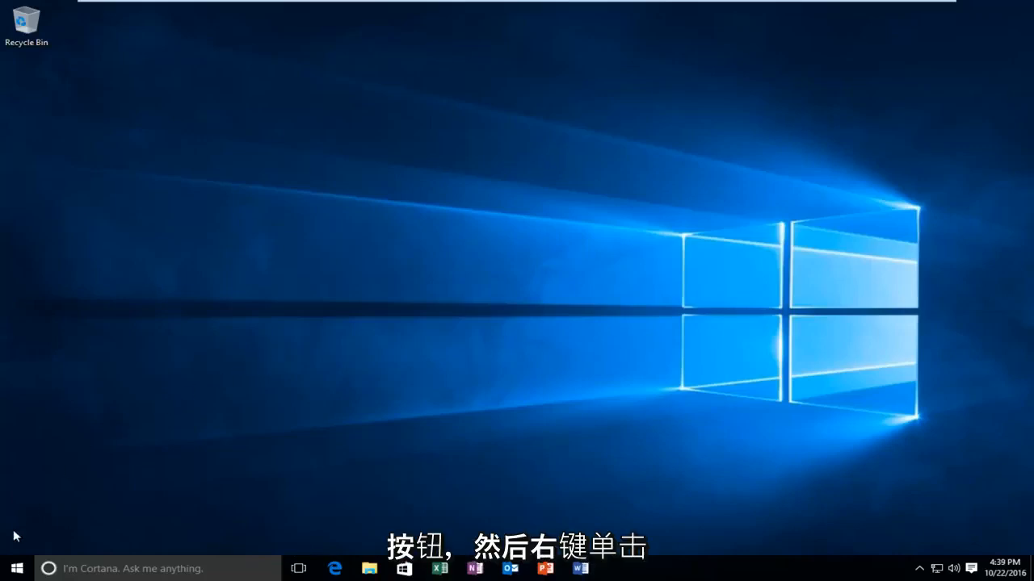
# Step: Launch Command Prompt (Admin) from the Start menu and approve the UAC prompt
pyautogui.rightClick(15, 569)
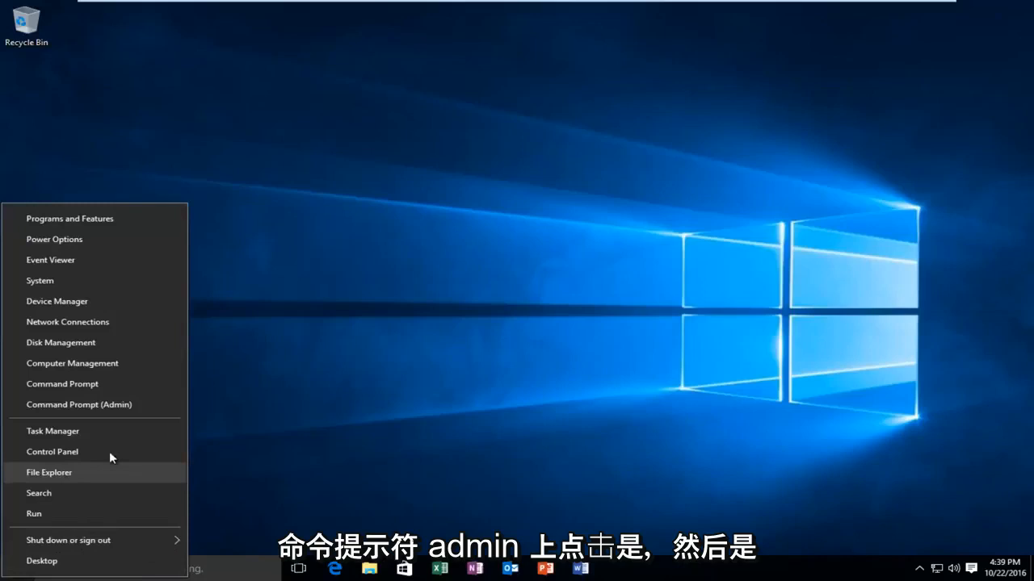
pyautogui.moveTo(79, 404)
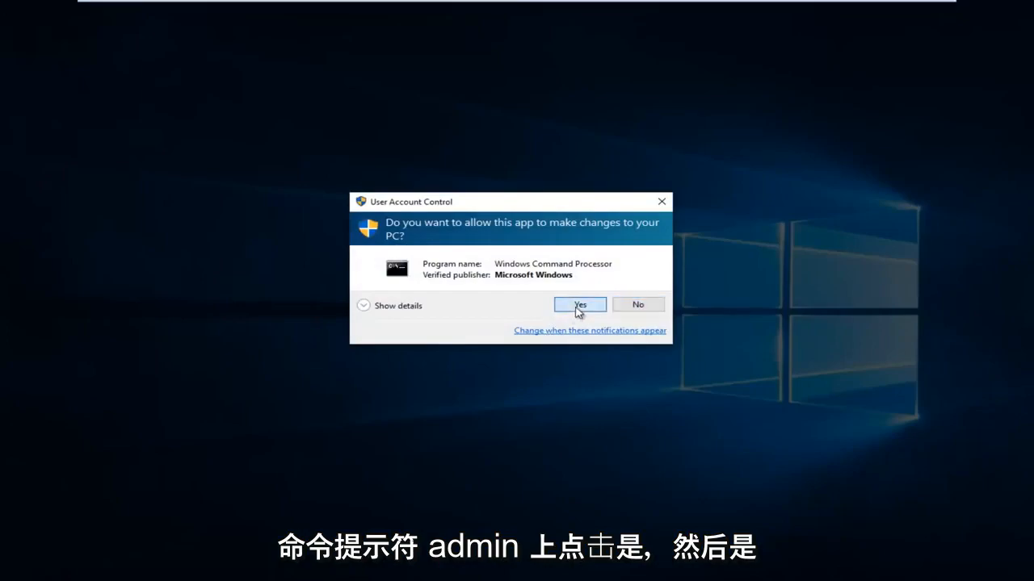
pyautogui.click(579, 304)
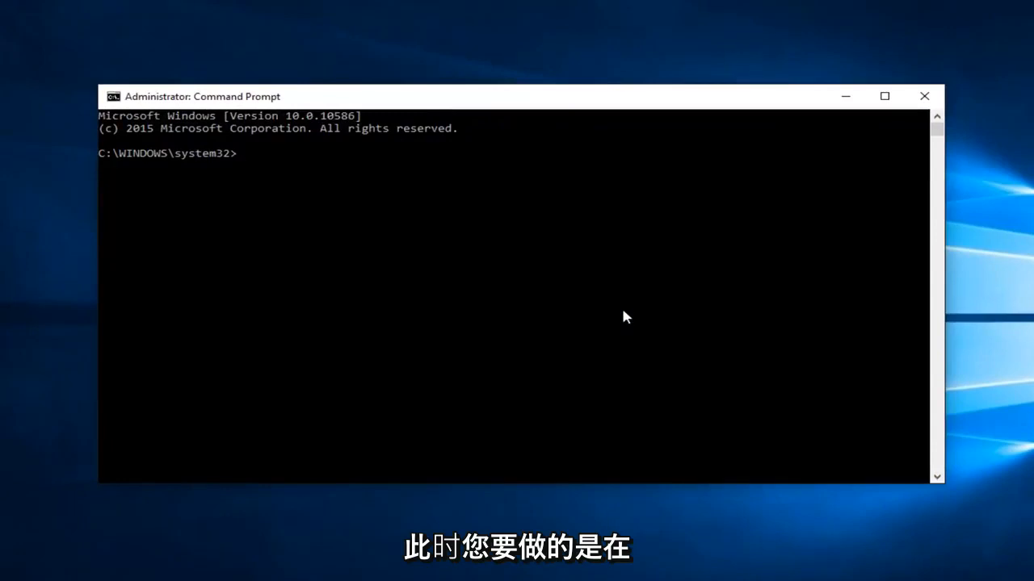
# Step: Start DiskPart, then enter 'list disk' at its prompt
pyautogui.write('diskpa')
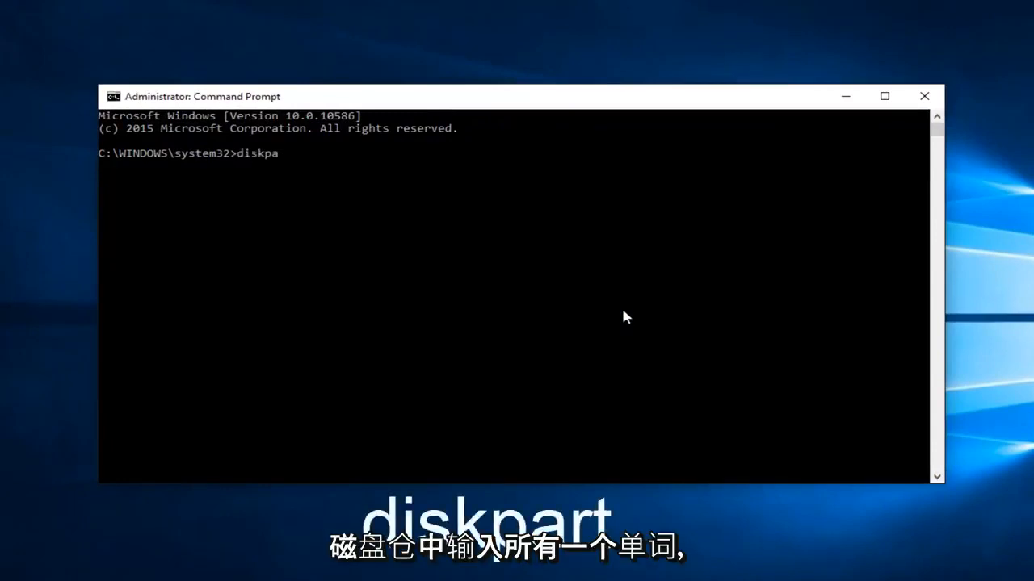
pyautogui.press('Return')
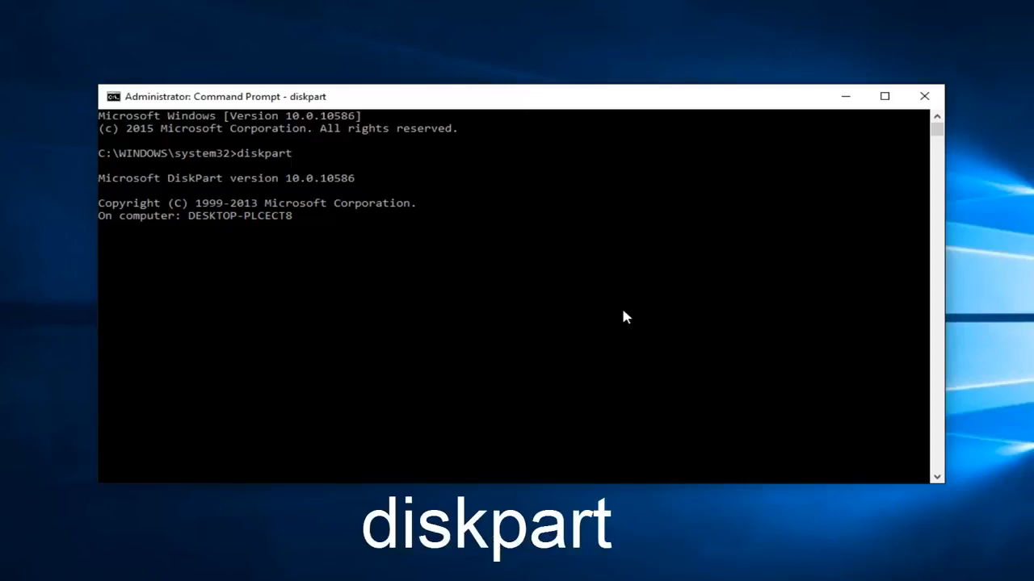
pyautogui.press('Return')
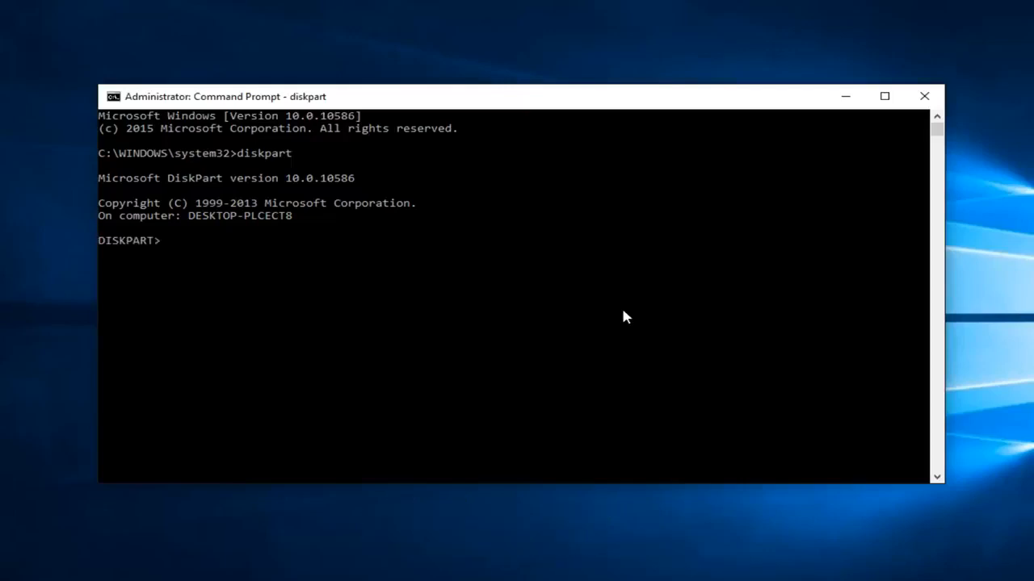
pyautogui.write('li')
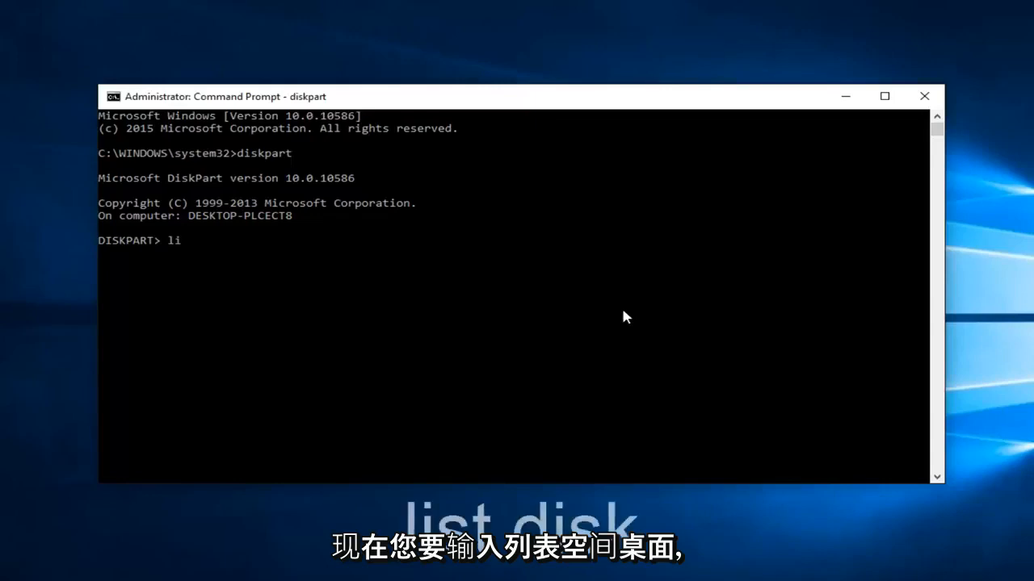
pyautogui.write('st')
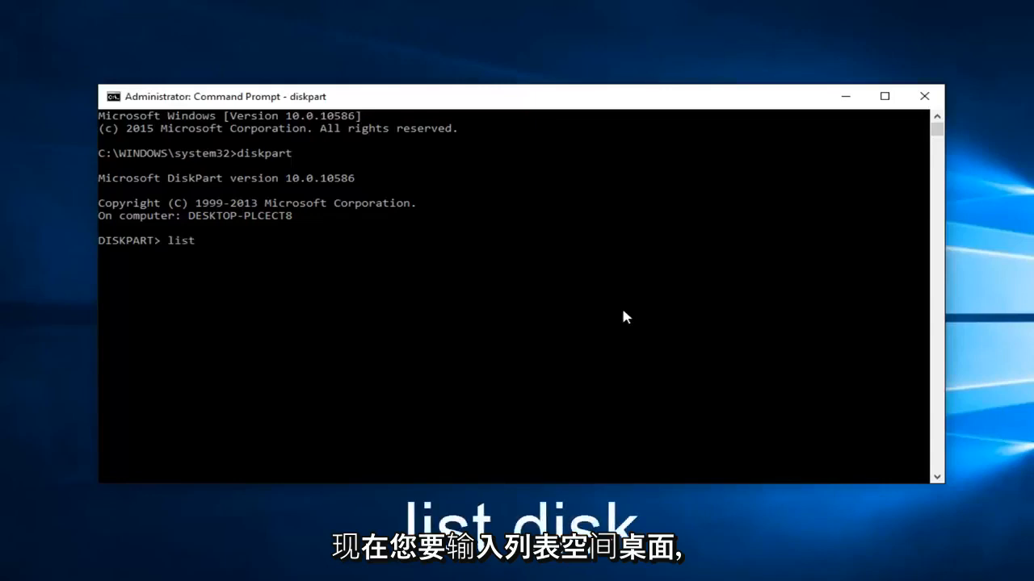
pyautogui.write('disk')
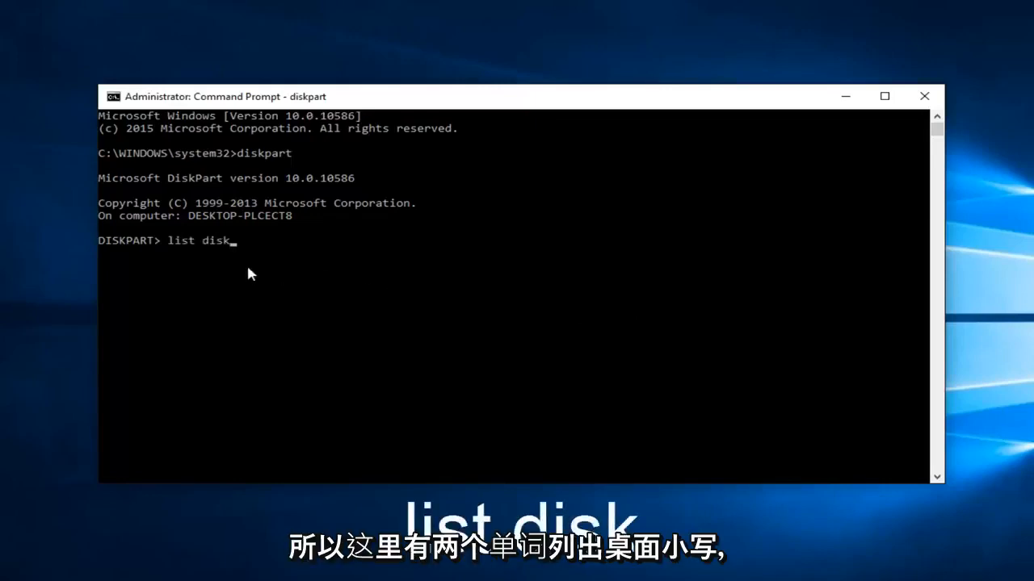
pyautogui.moveTo(555, 227)
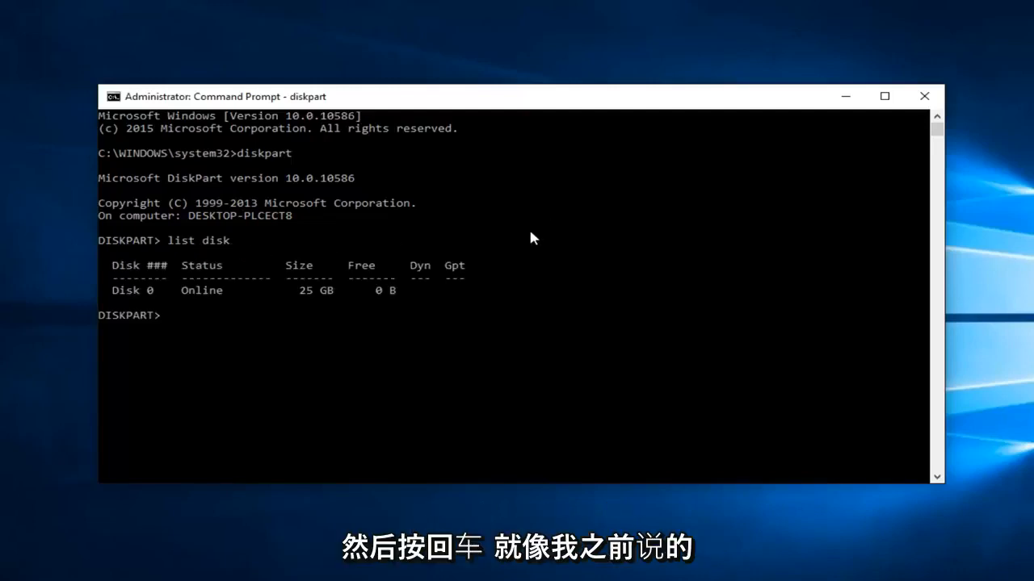
pyautogui.moveTo(93, 299)
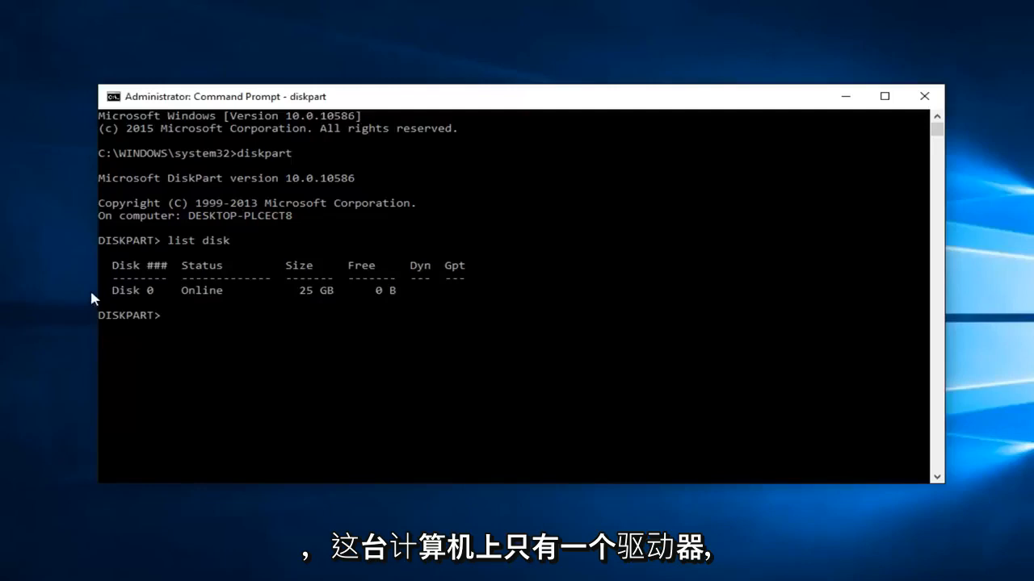
pyautogui.moveTo(122, 301)
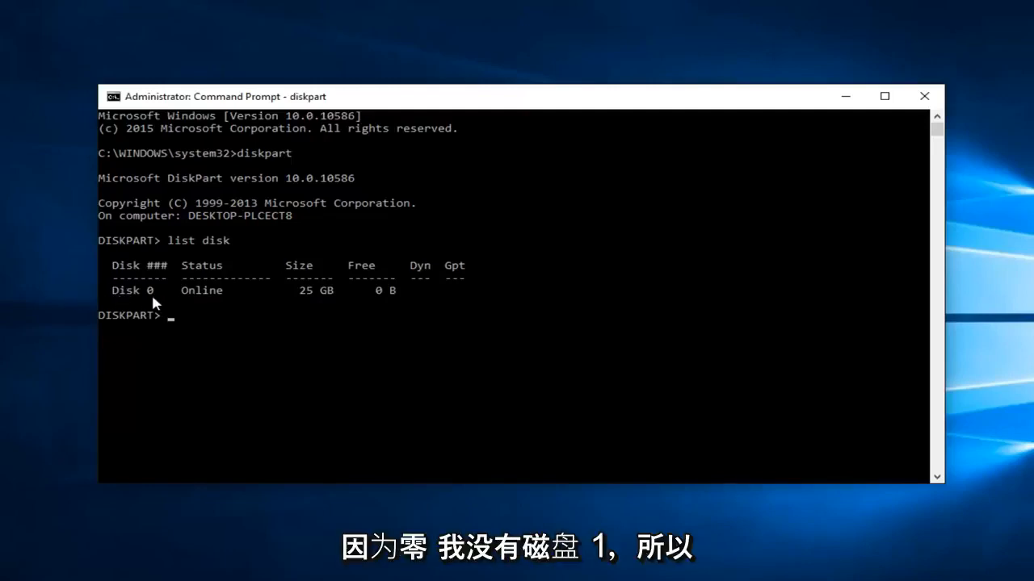
pyautogui.moveTo(217, 348)
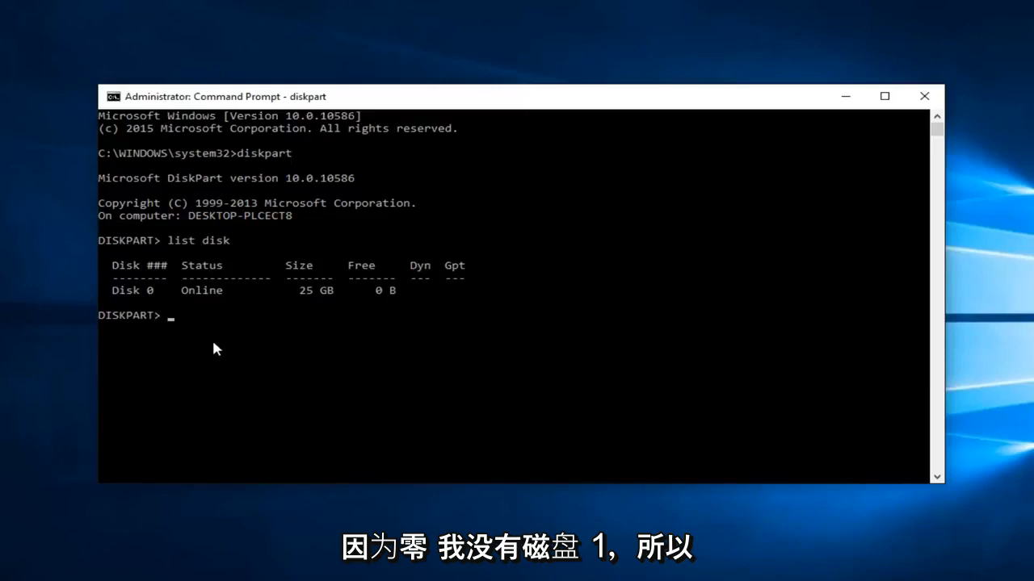
pyautogui.moveTo(343, 320)
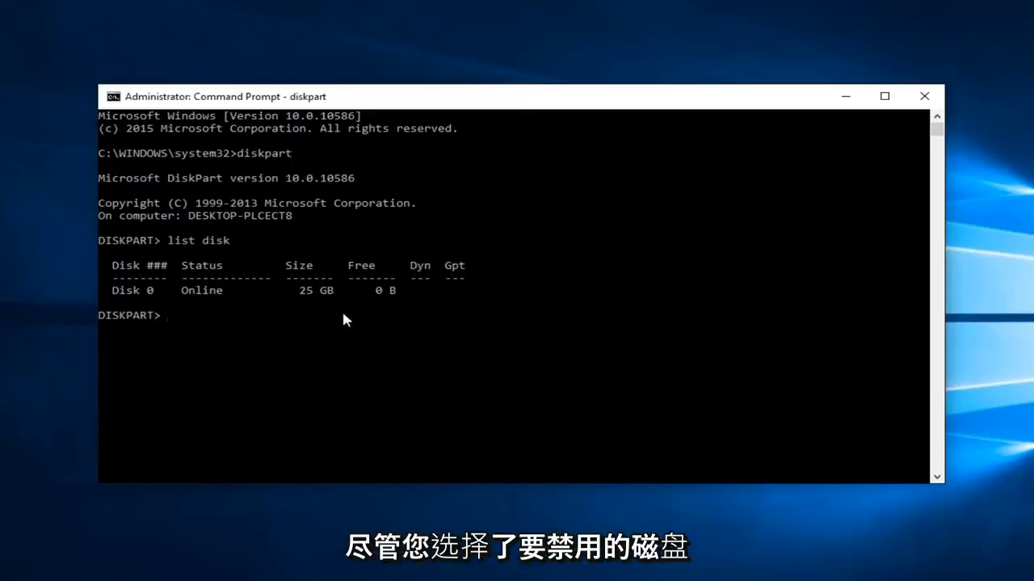
pyautogui.moveTo(202, 326)
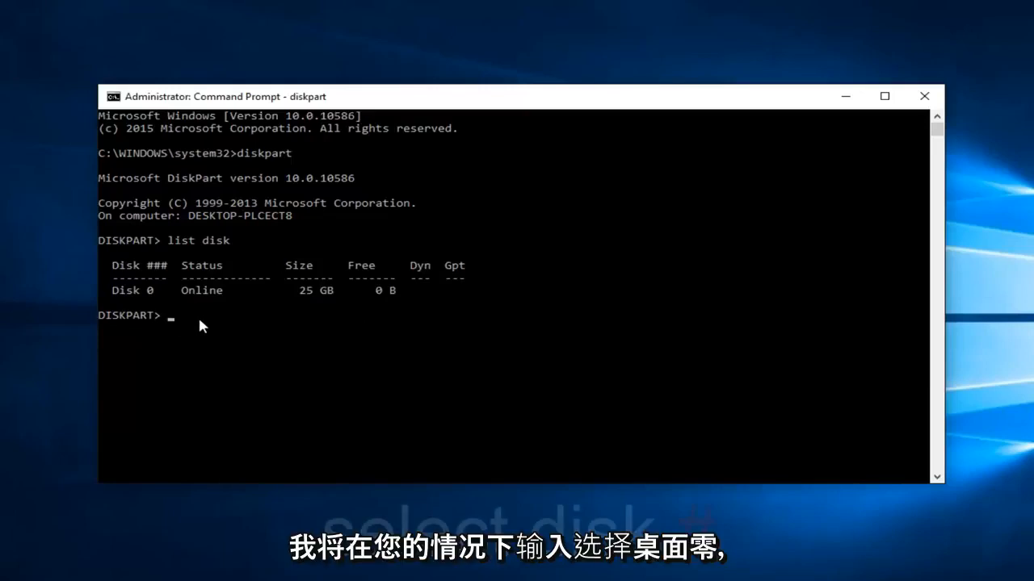
# Step: Enter 'select disk 0' at the DISKPART prompt
pyautogui.write('selec')
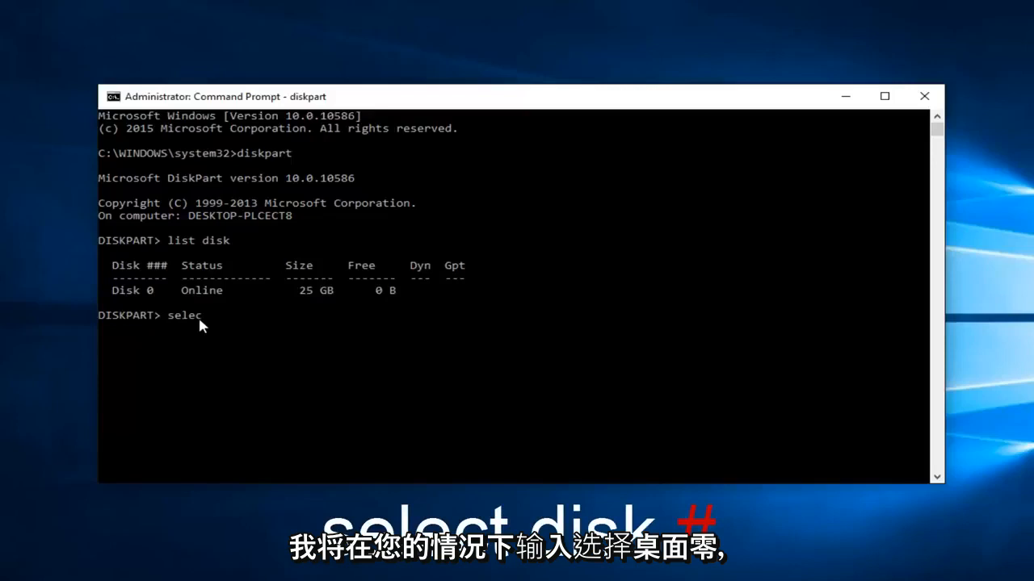
pyautogui.write('t disk')
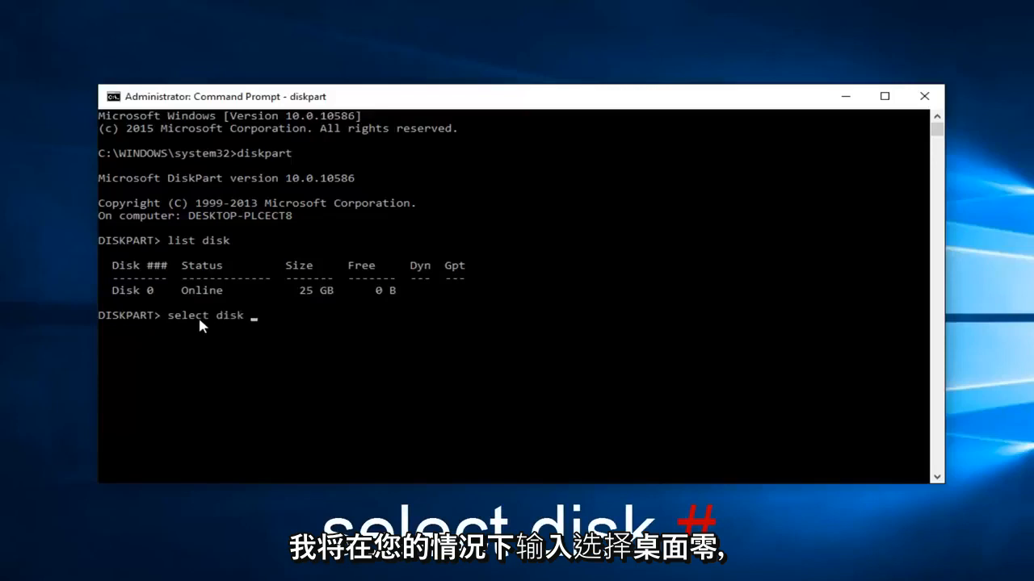
pyautogui.write('0')
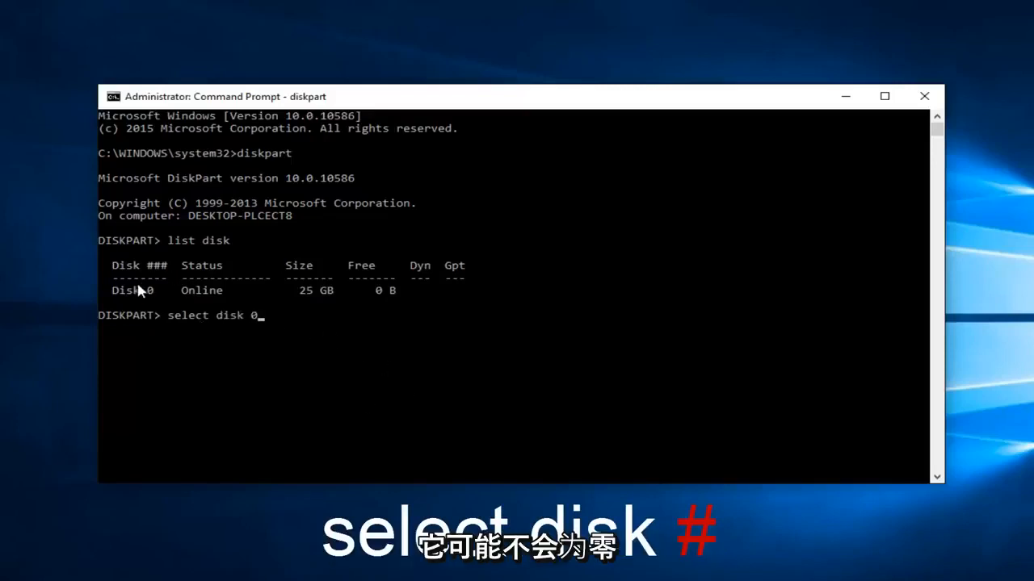
pyautogui.moveTo(656, 416)
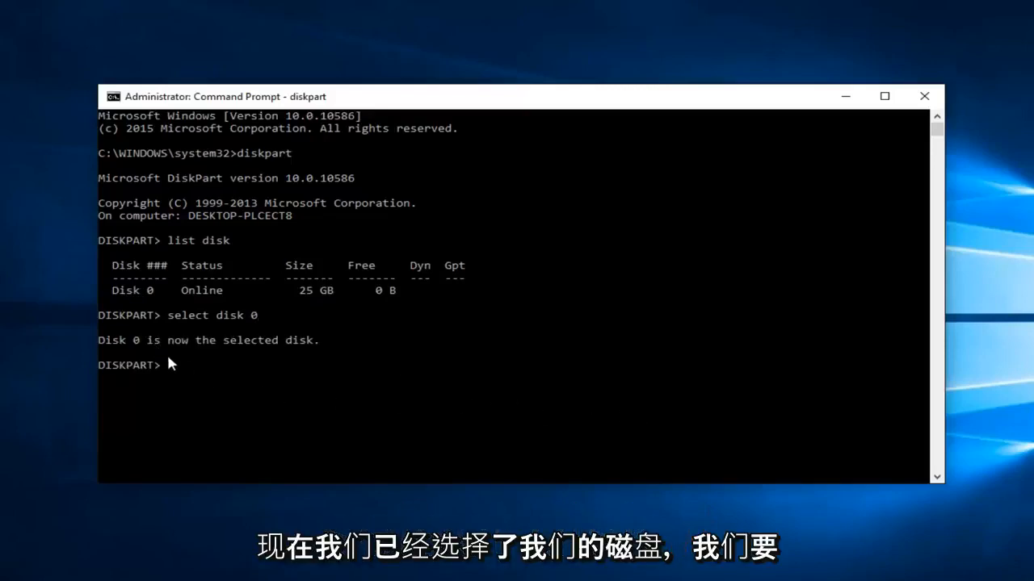
# Step: Enter 'attributes disk clear readonly' at the DISKPART prompt without running it
pyautogui.write('att')
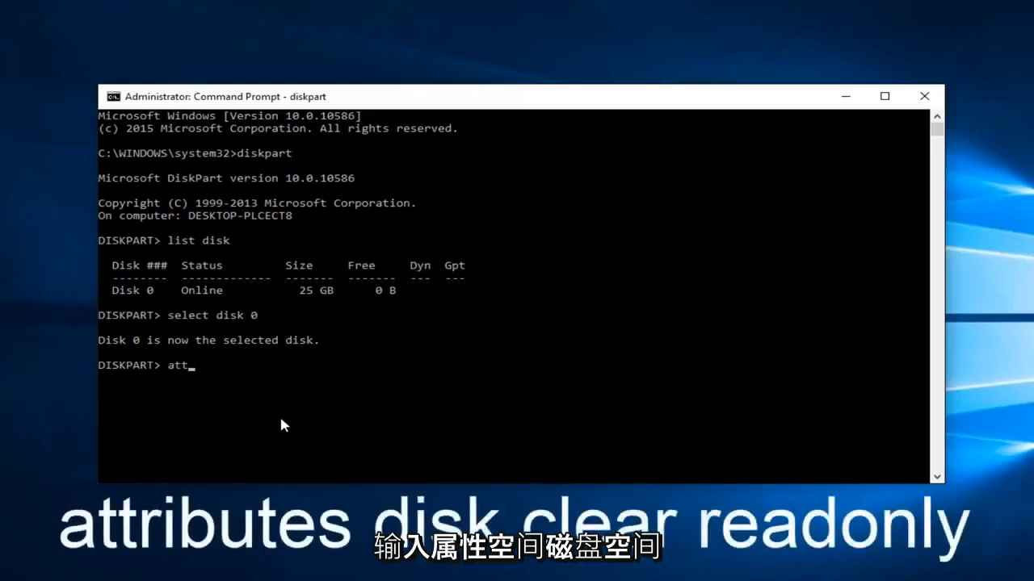
pyautogui.write('ribute')
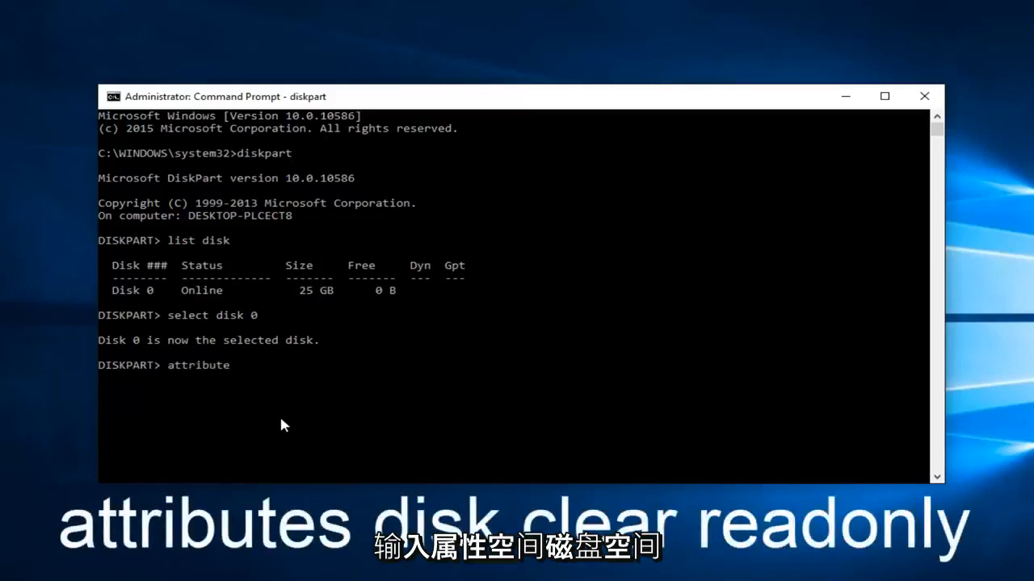
pyautogui.write('s')
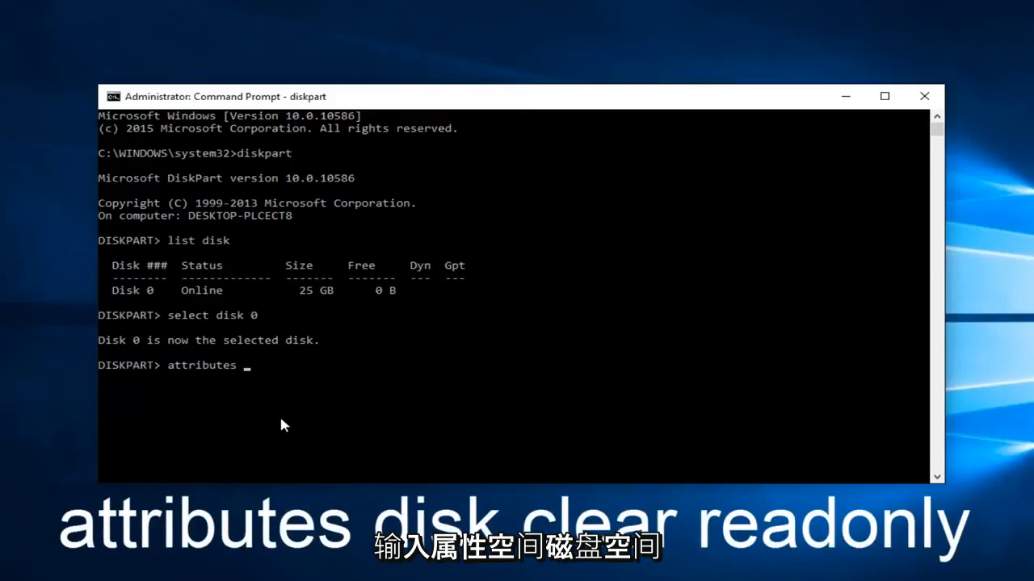
pyautogui.write('disk c')
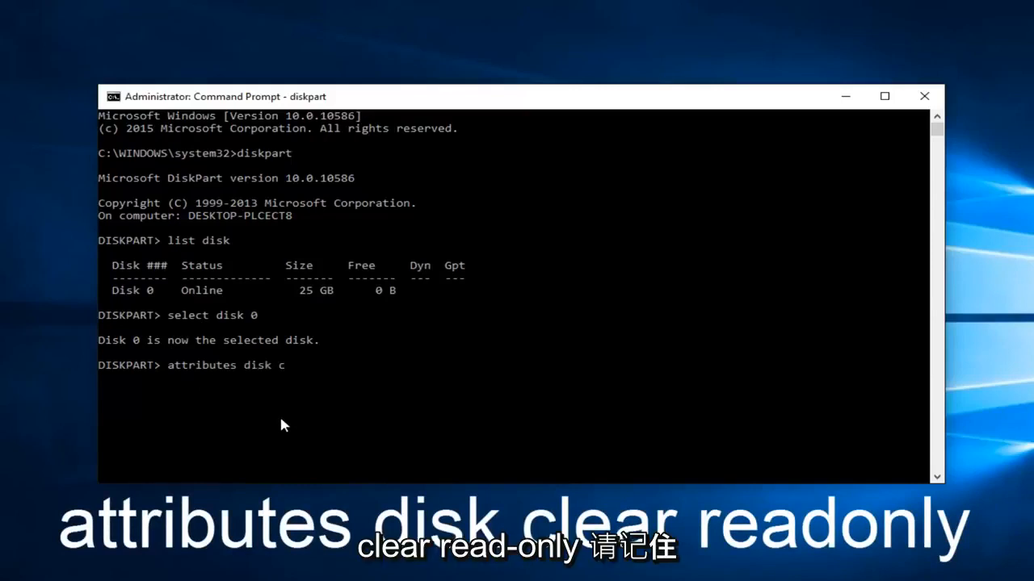
pyautogui.write('lear readonly')
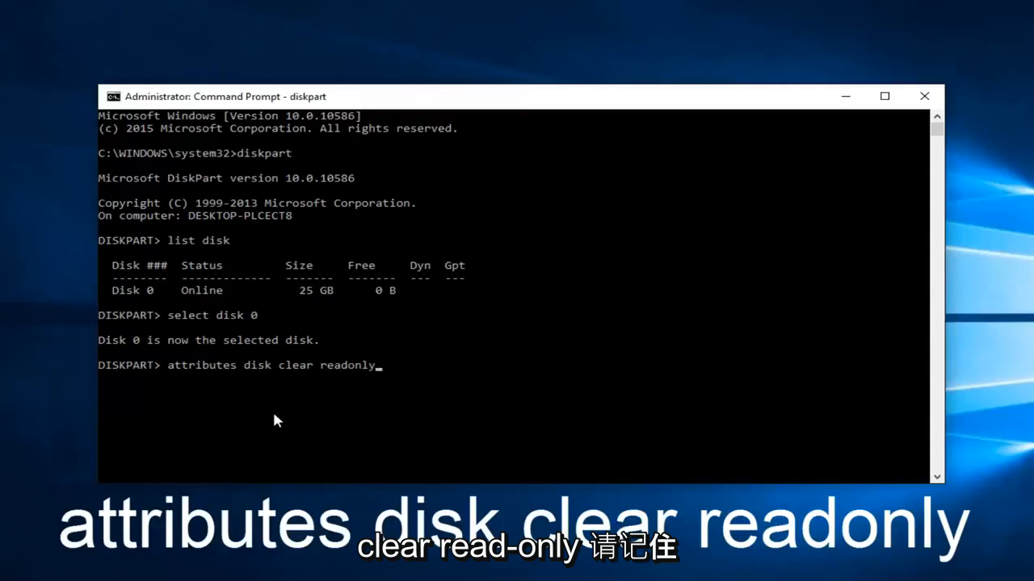
pyautogui.moveTo(243, 385)
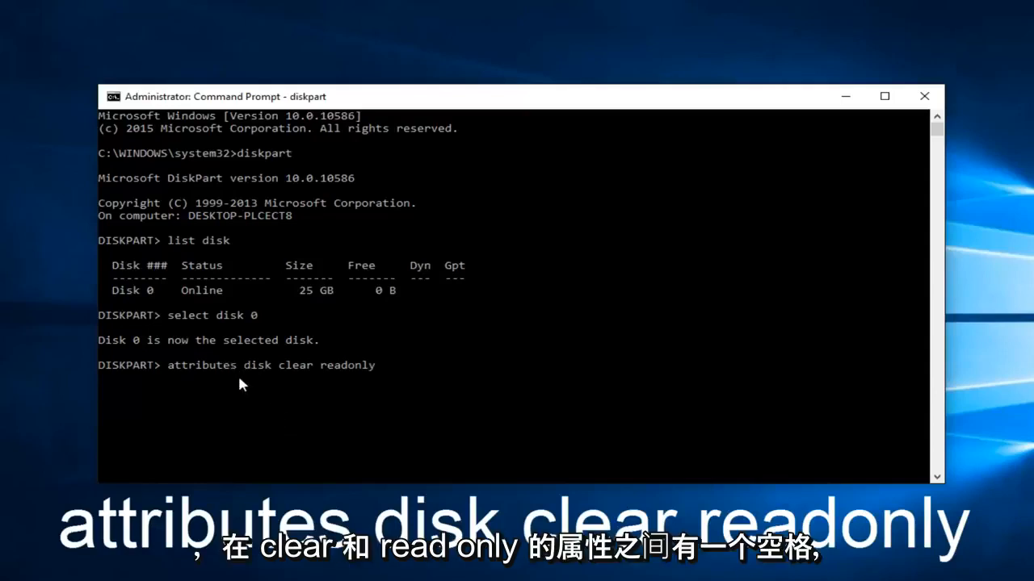
pyautogui.moveTo(386, 372)
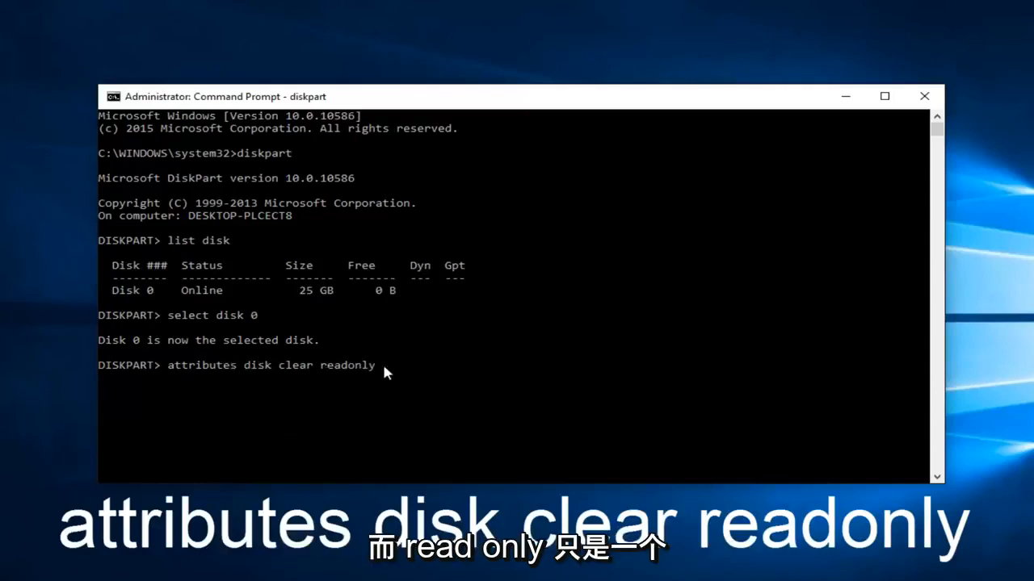
pyautogui.moveTo(395, 373)
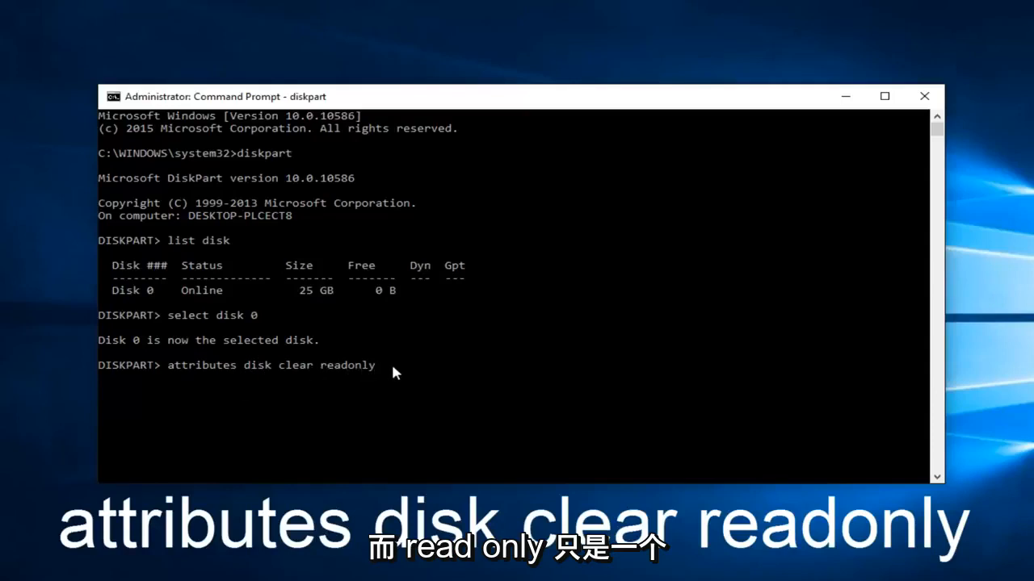
pyautogui.moveTo(336, 378)
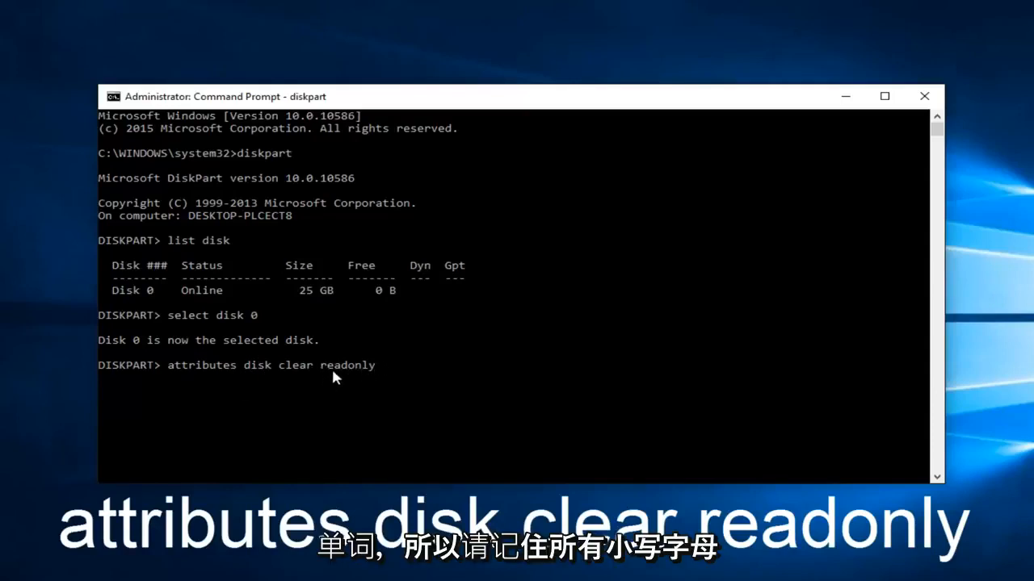
pyautogui.moveTo(436, 416)
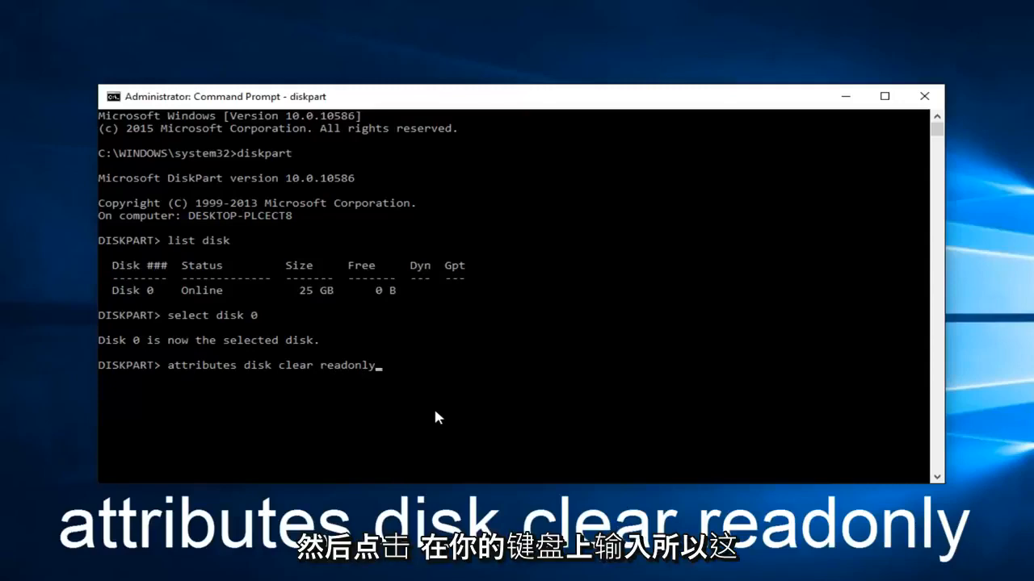
# Step: Run the read-only clearing on Disk 0; DiskPart reports failure to clear attributes
pyautogui.press('Return')
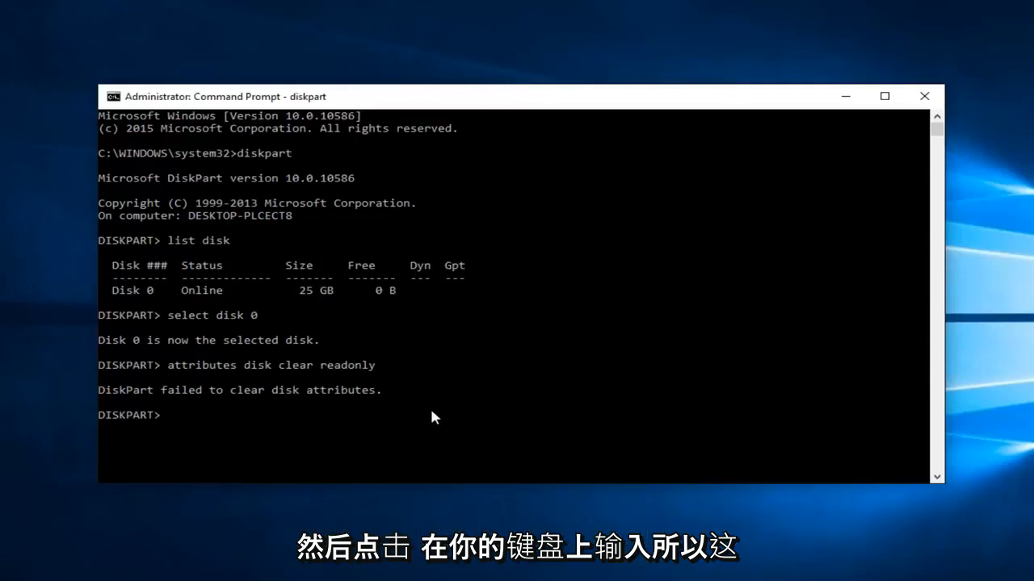
pyautogui.moveTo(116, 396)
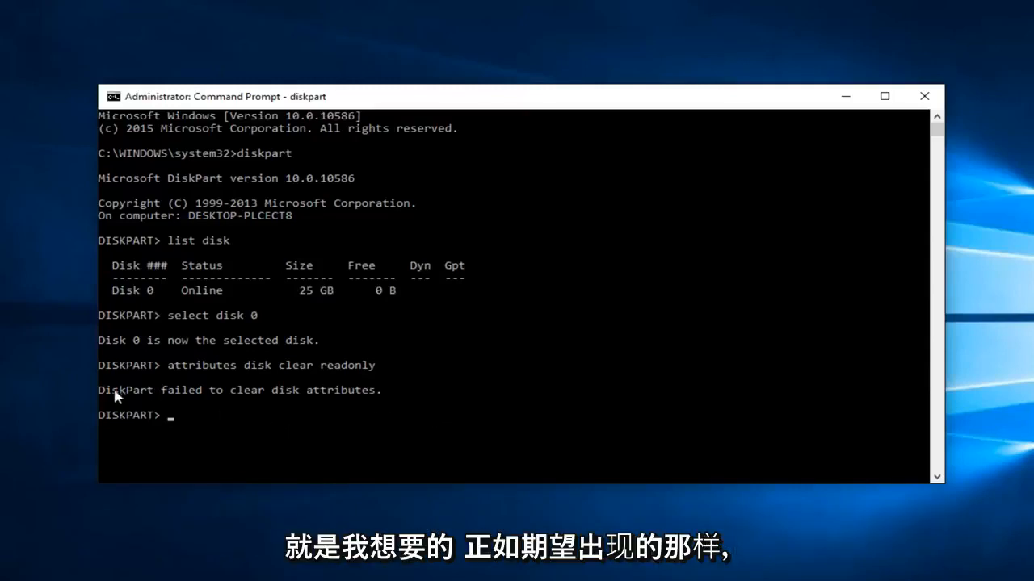
pyautogui.moveTo(226, 400)
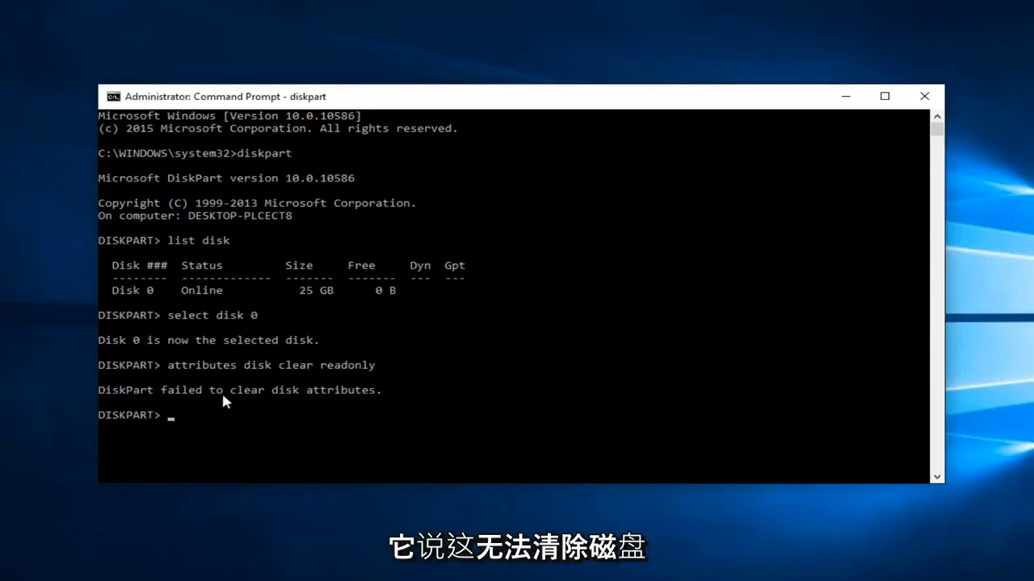
pyautogui.moveTo(305, 393)
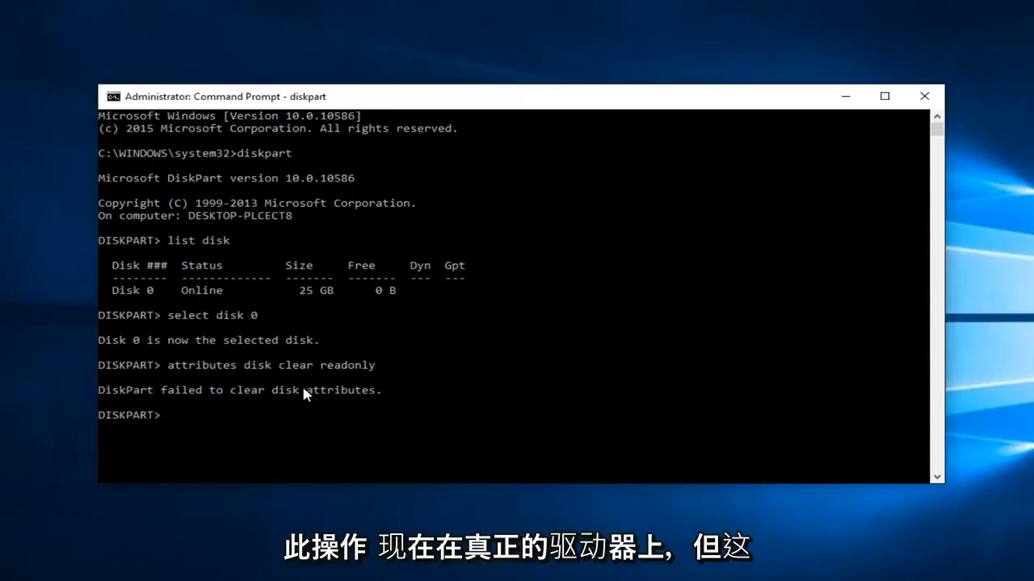
pyautogui.moveTo(116, 398)
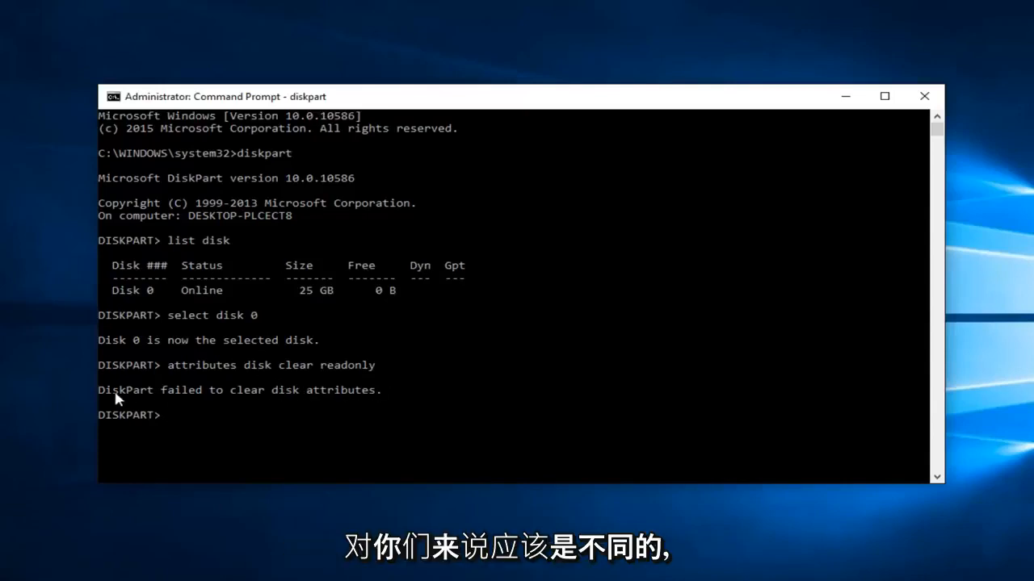